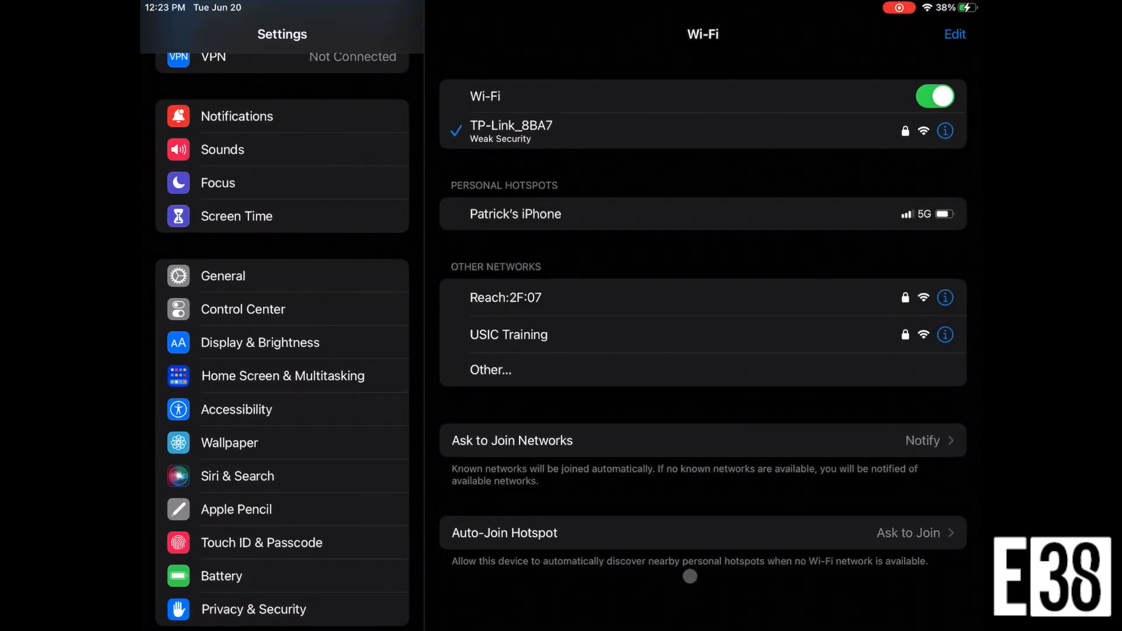
Step: Join the iPhone's personal hotspot from the iPad's Wi-Fi settings
click(514, 213)
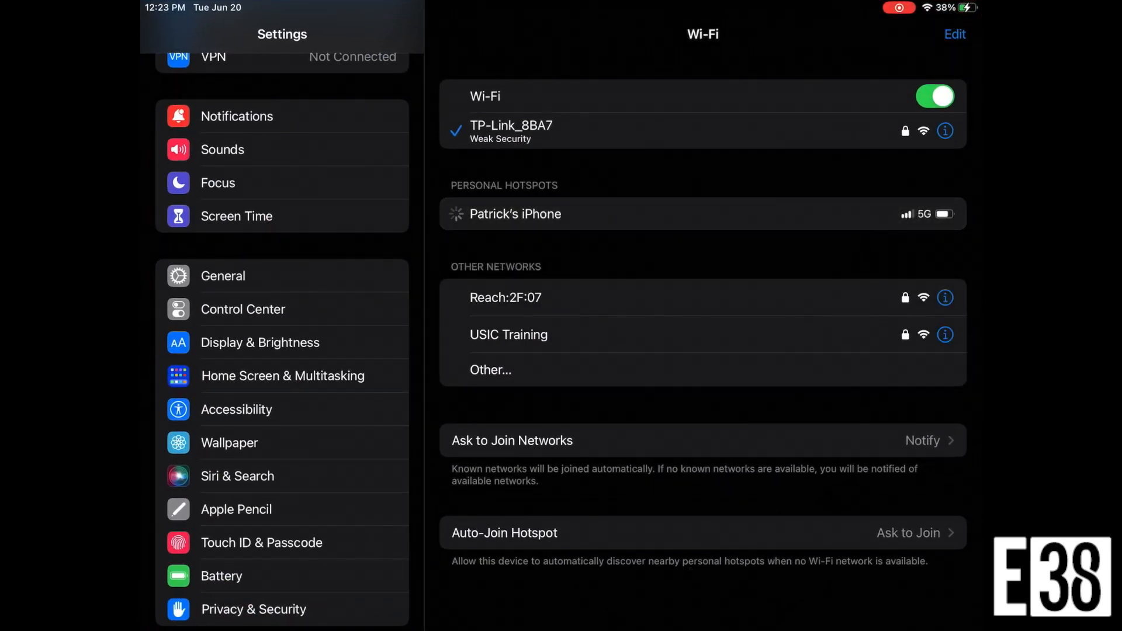
click(514, 214)
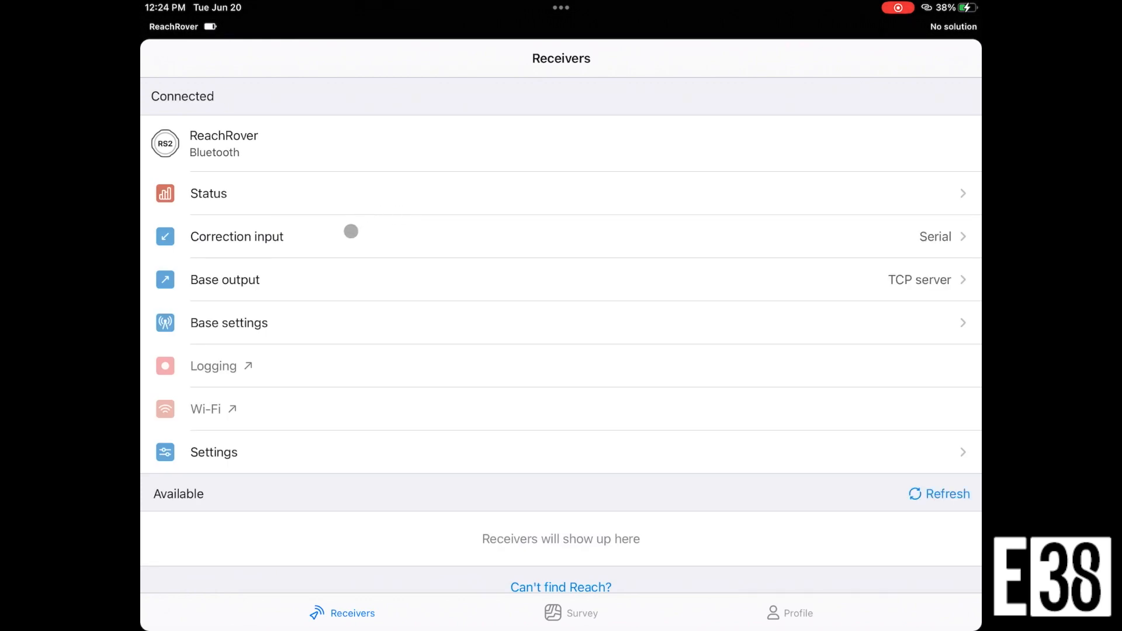
Step: Set ReachRover's correction input to NTRIP over Bluetooth with the ODOT profile
click(236, 236)
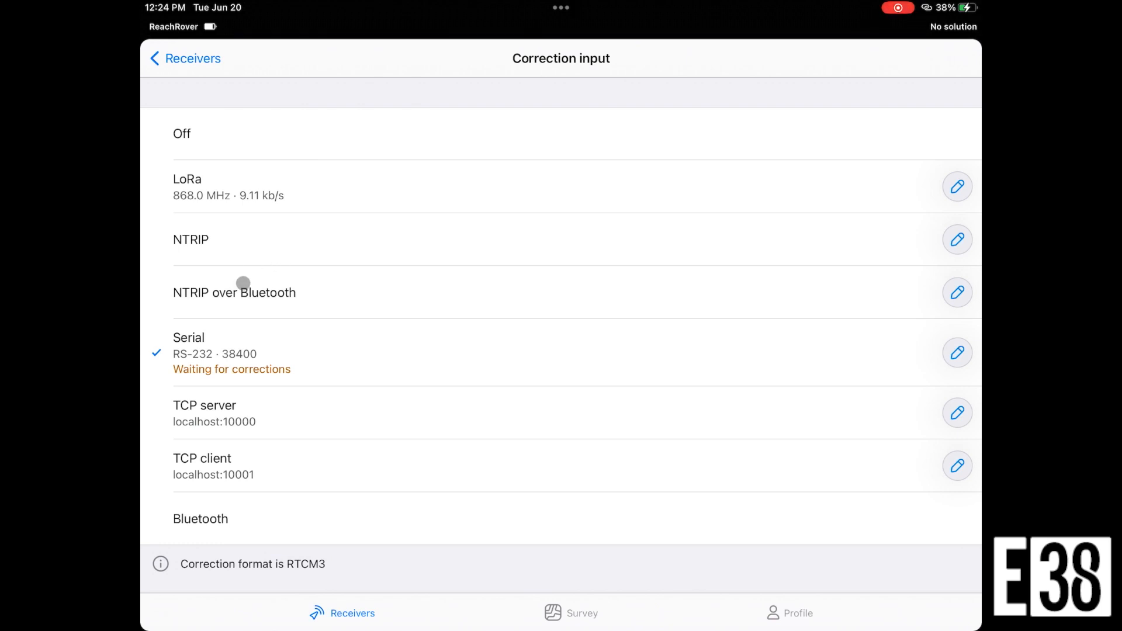
click(956, 239)
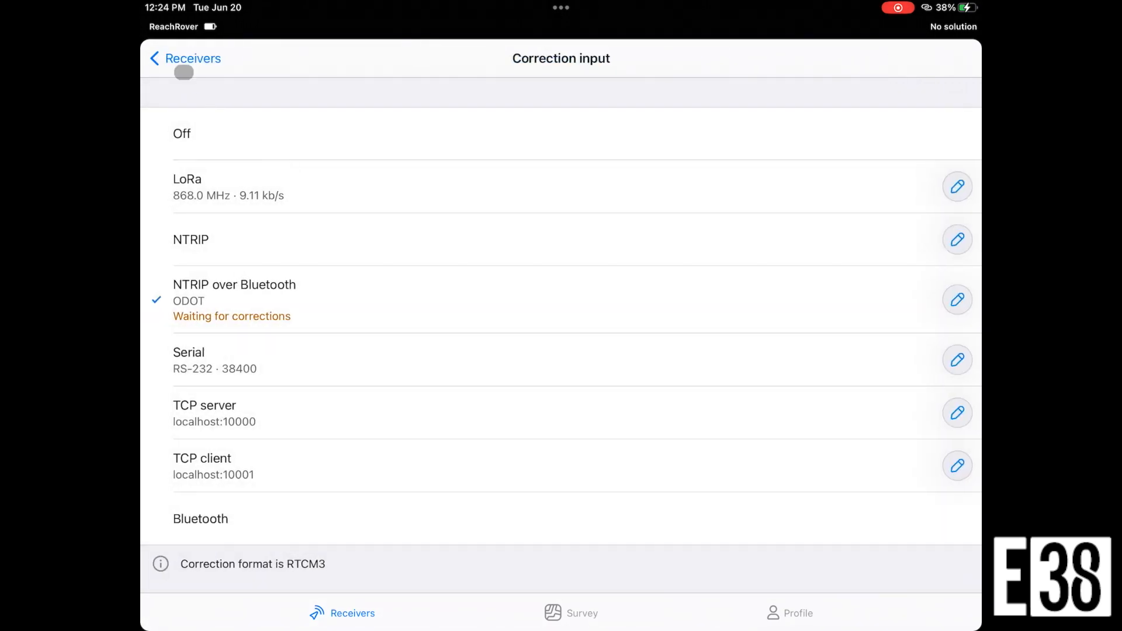
click(183, 58)
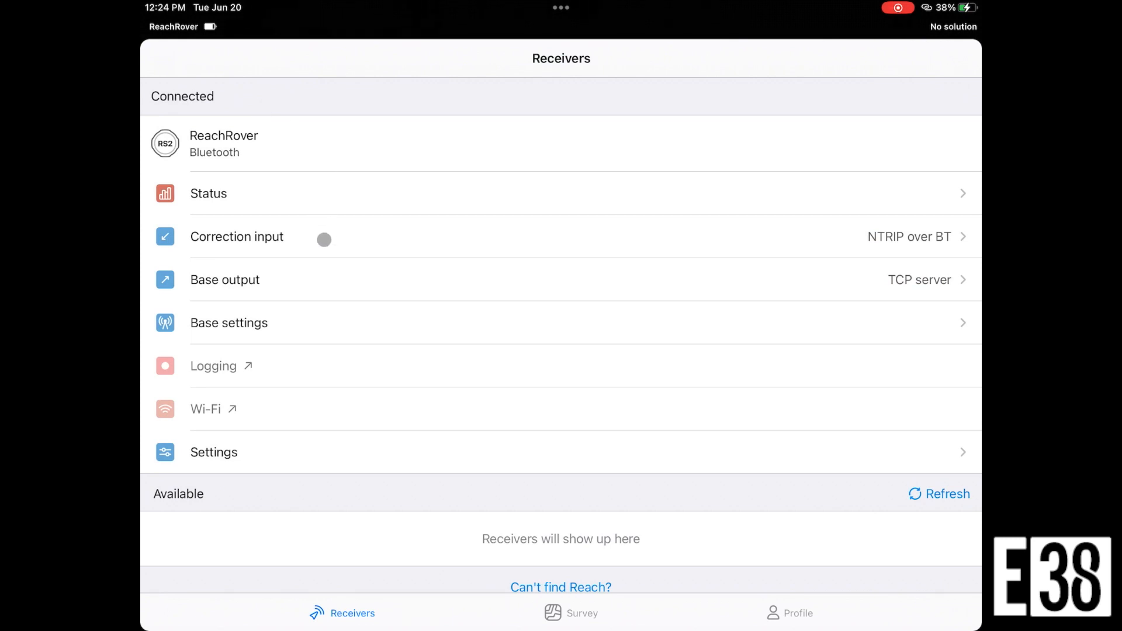
Step: Set ReachRover's base output to Off instead of the TCP server
click(223, 280)
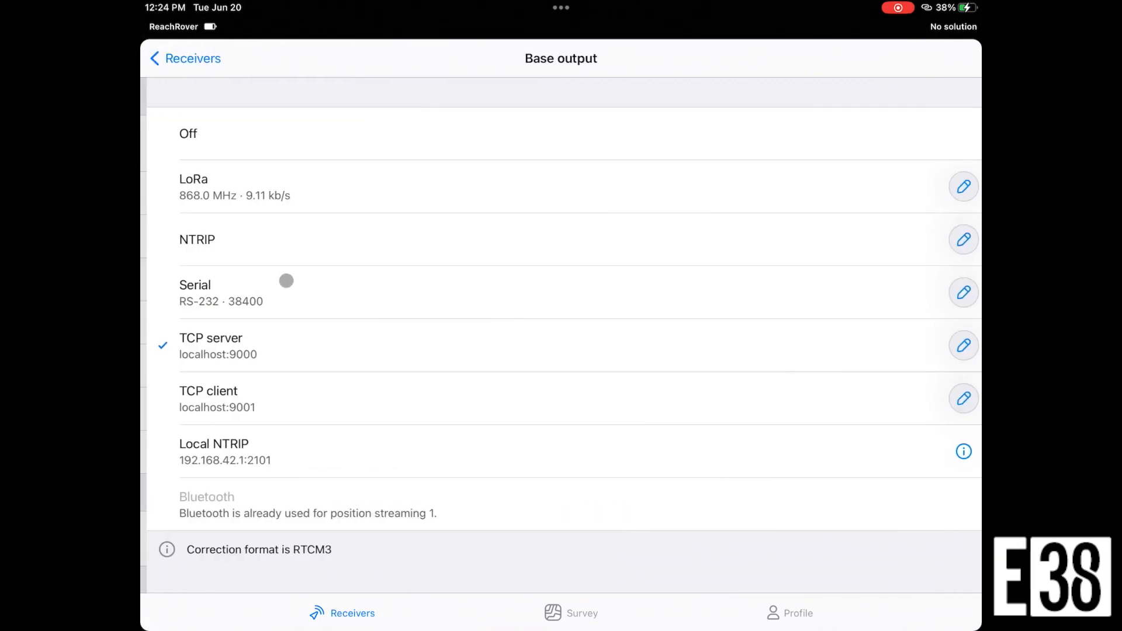
click(188, 134)
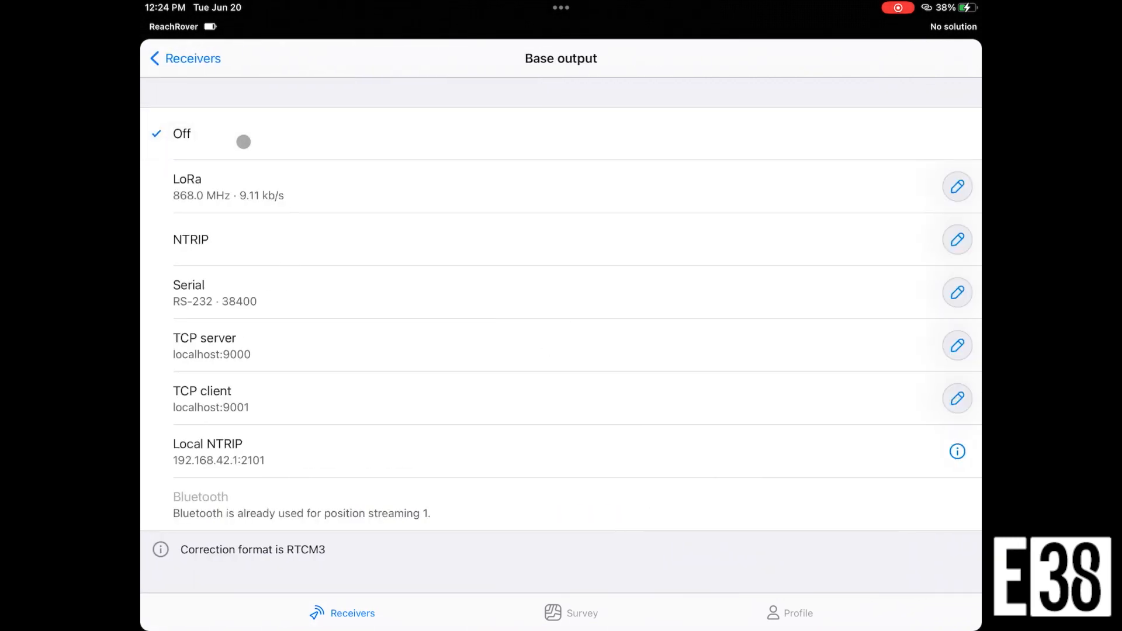
click(185, 58)
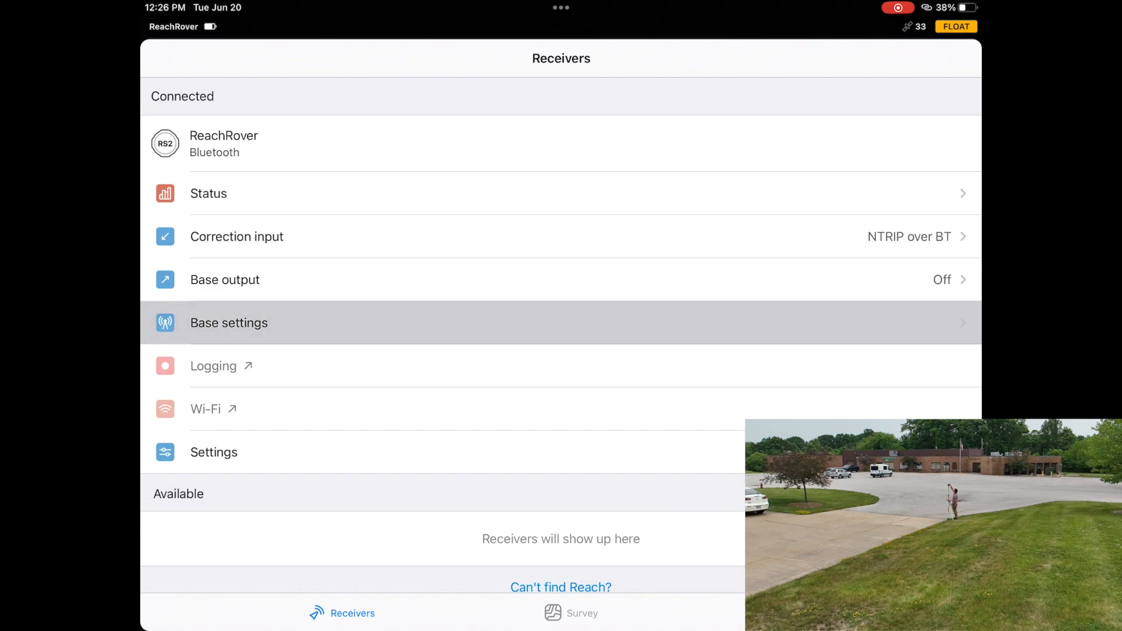
Step: Review base settings and receiver status to confirm FIX and incoming corrections
click(229, 323)
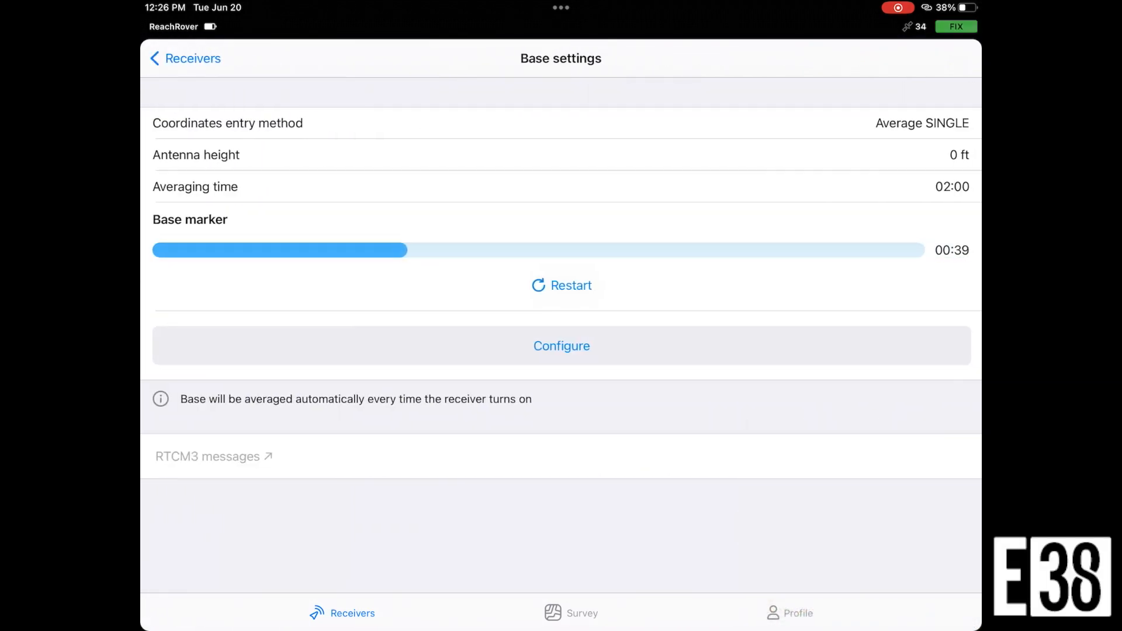
click(185, 57)
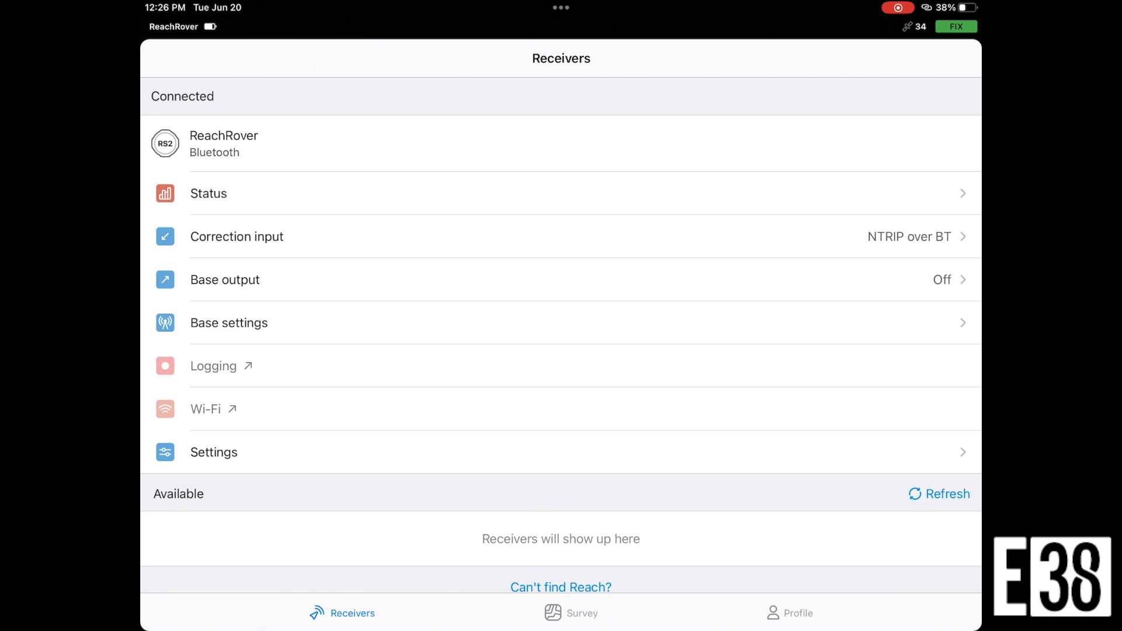
click(208, 193)
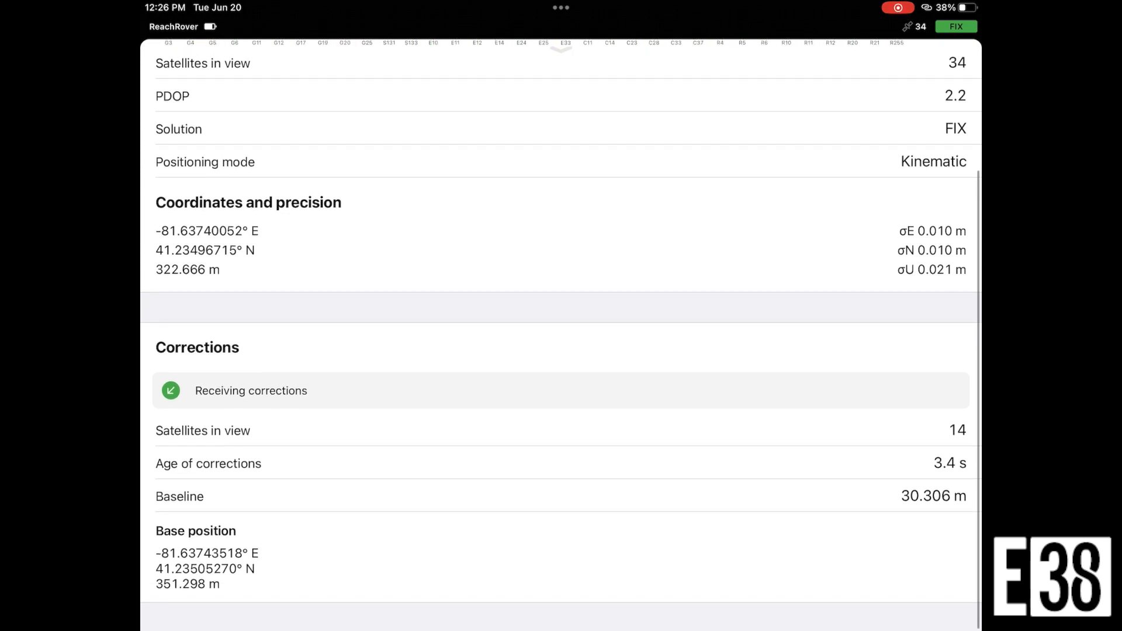
scroll(down, 3)
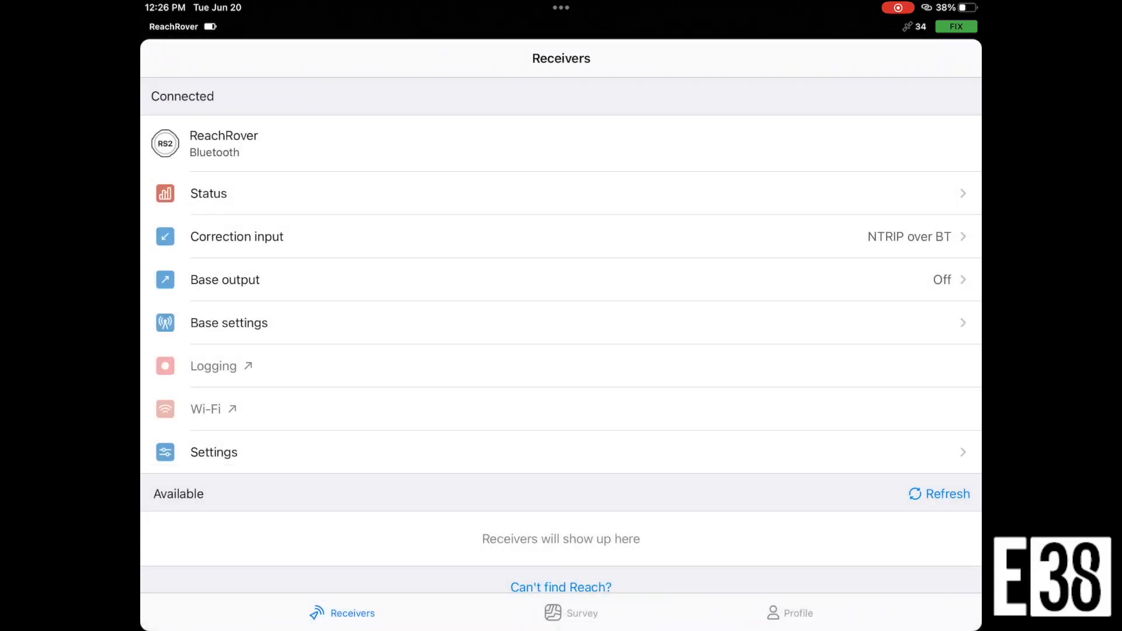
click(582, 613)
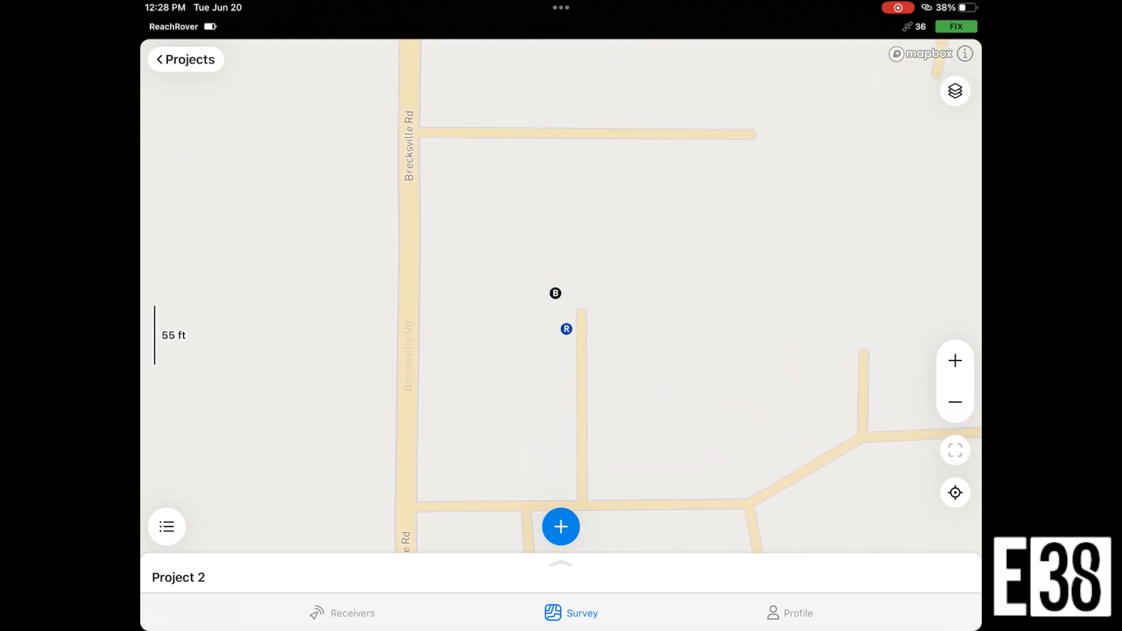
Step: Start point 1 in Project 2, keeping the 5.906 ft pole height
click(560, 527)
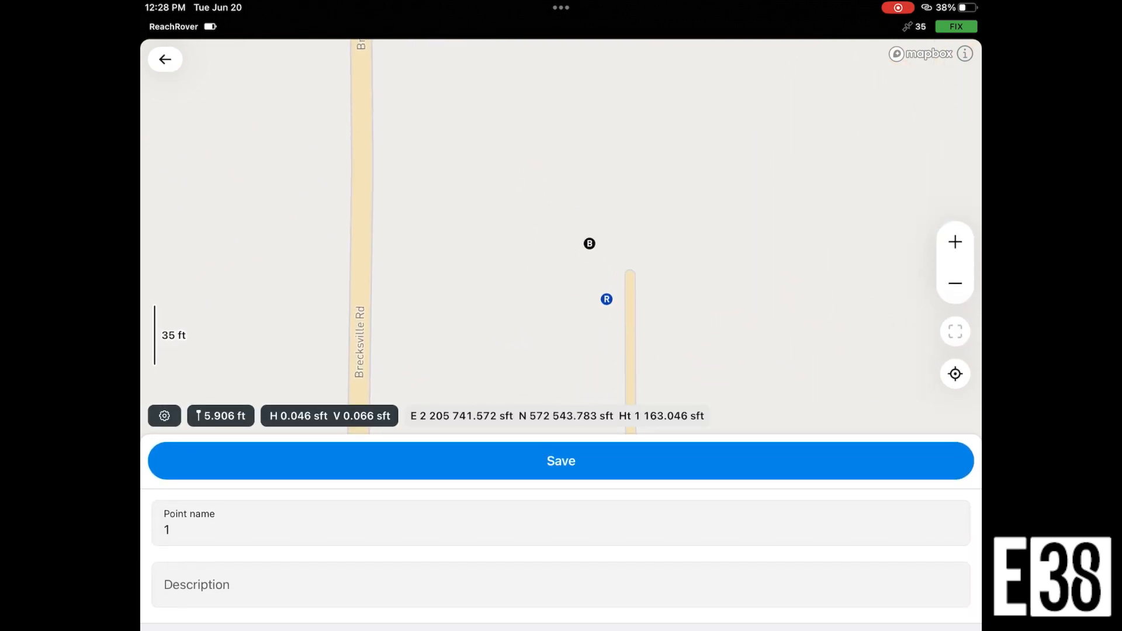
click(220, 416)
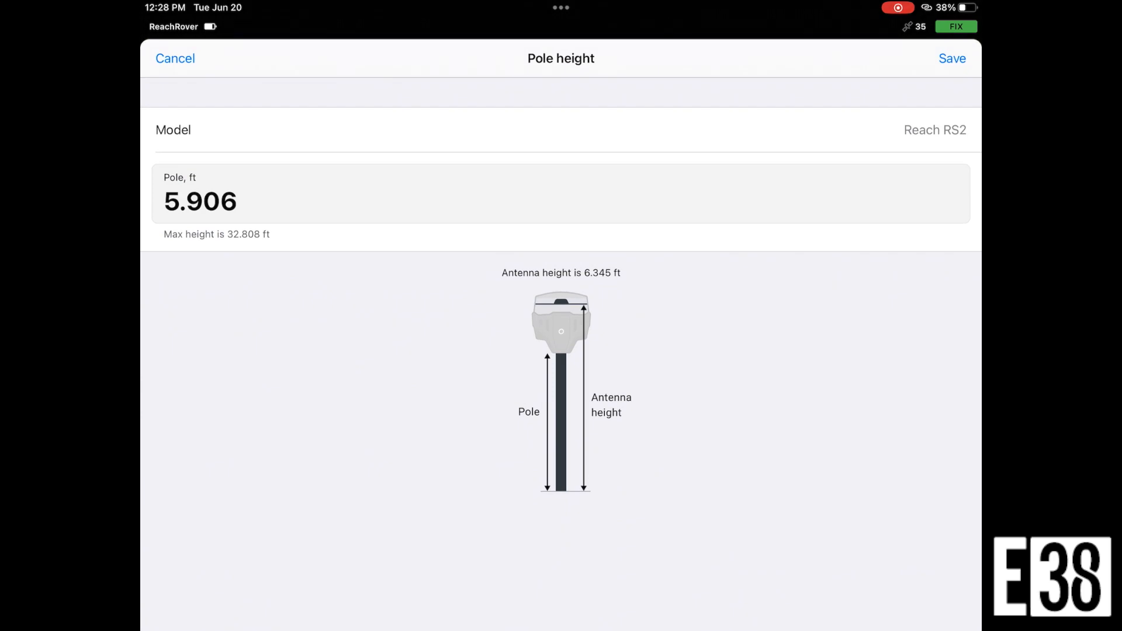
click(951, 57)
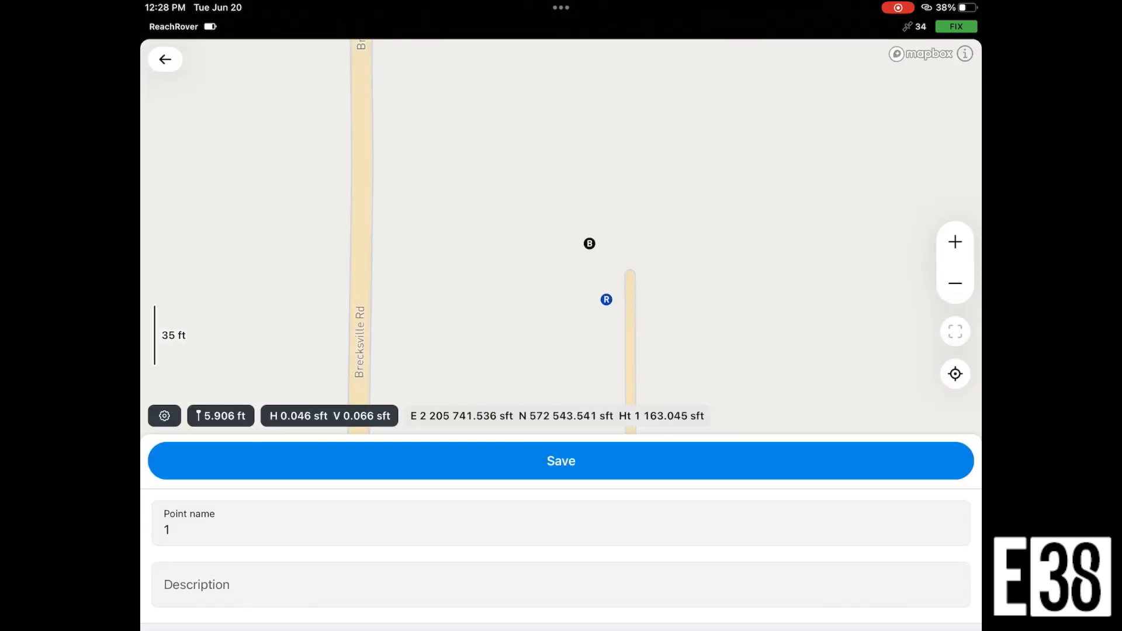
click(560, 460)
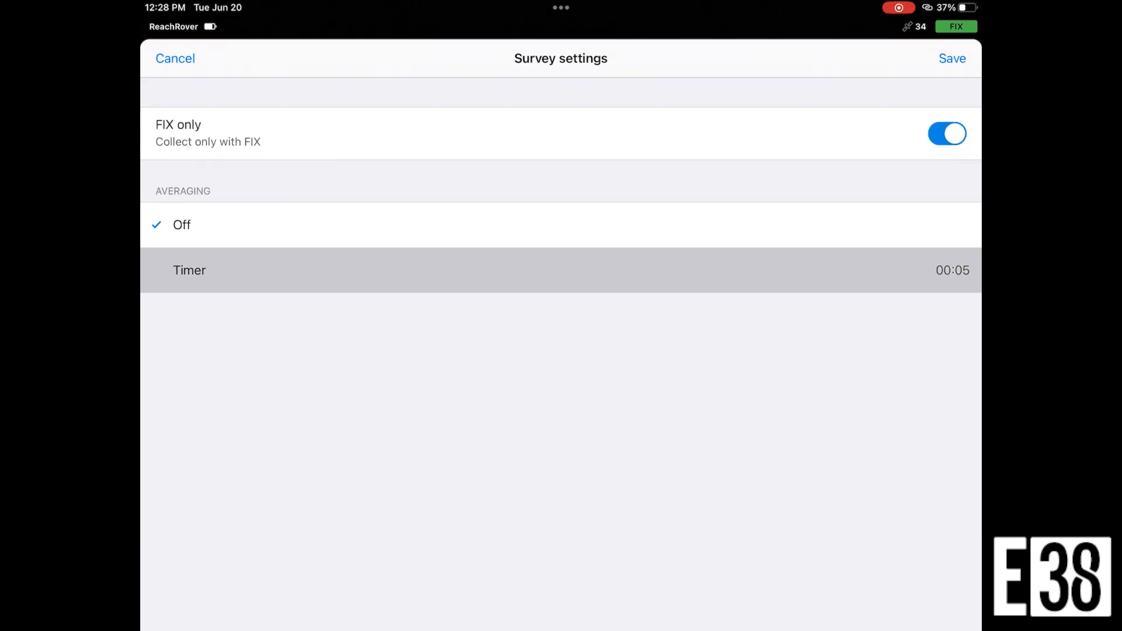
Step: Record point 1 using 5-second timer averaging
click(189, 270)
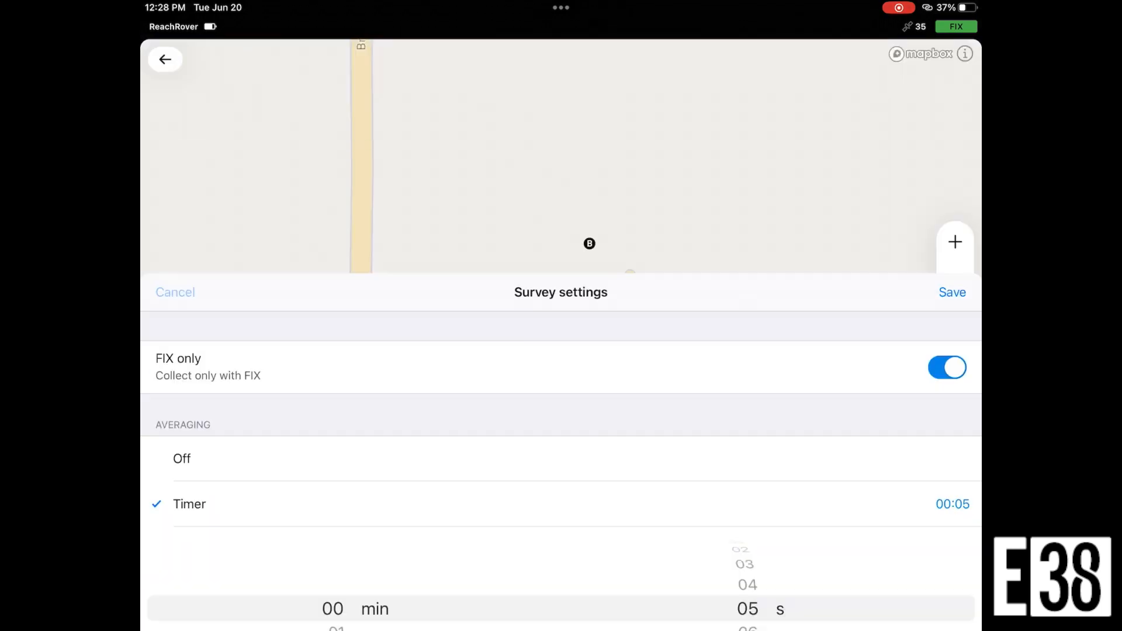
click(952, 292)
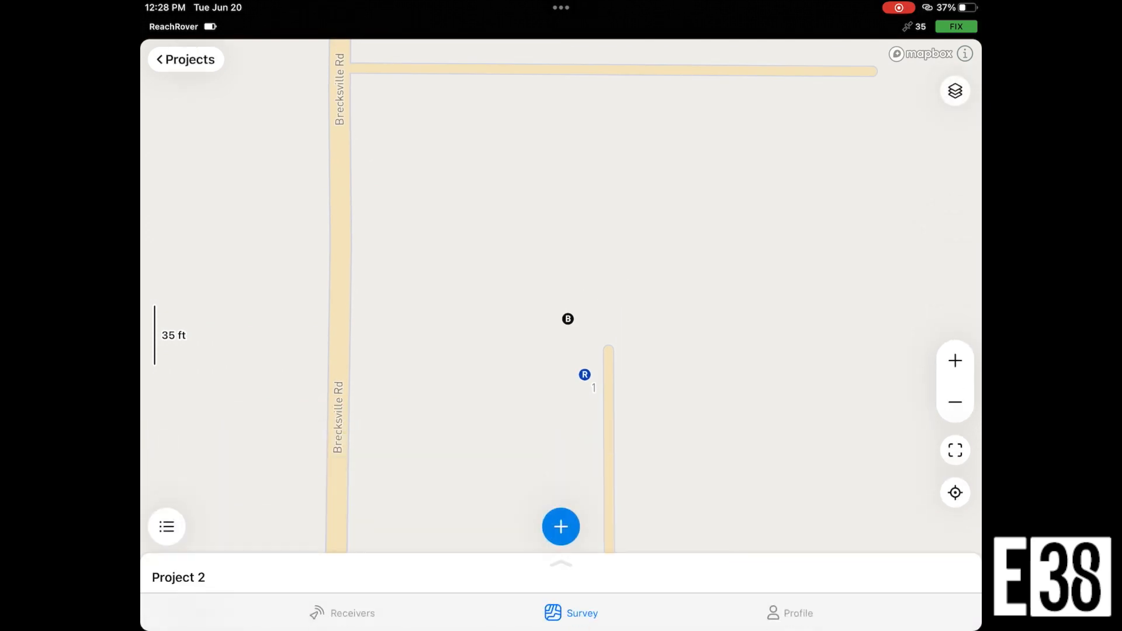
click(184, 58)
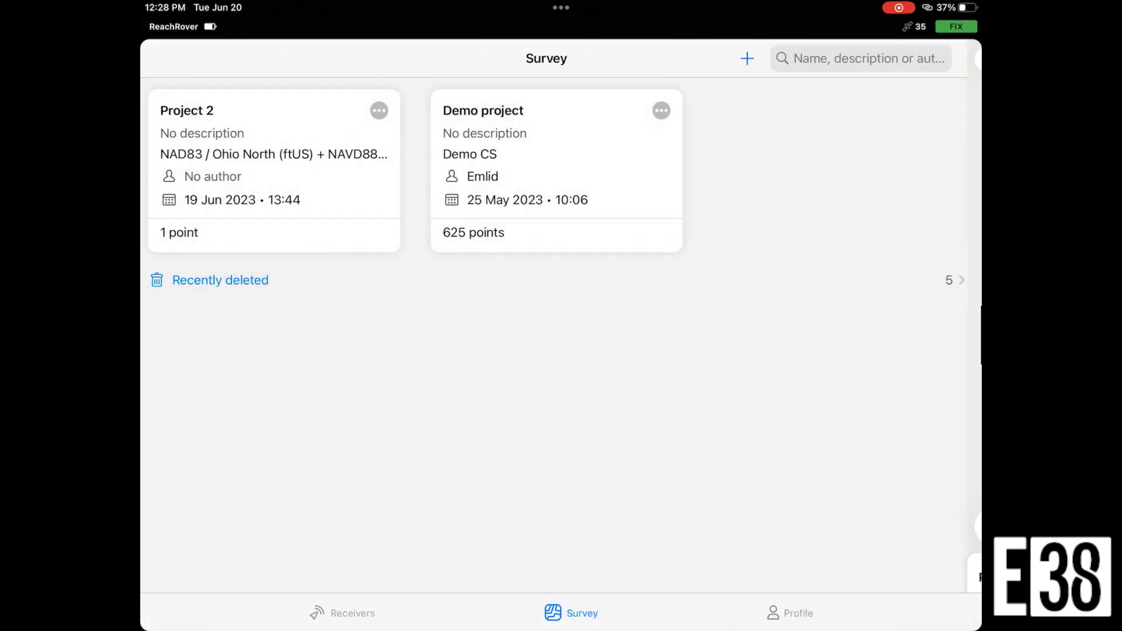
click(341, 612)
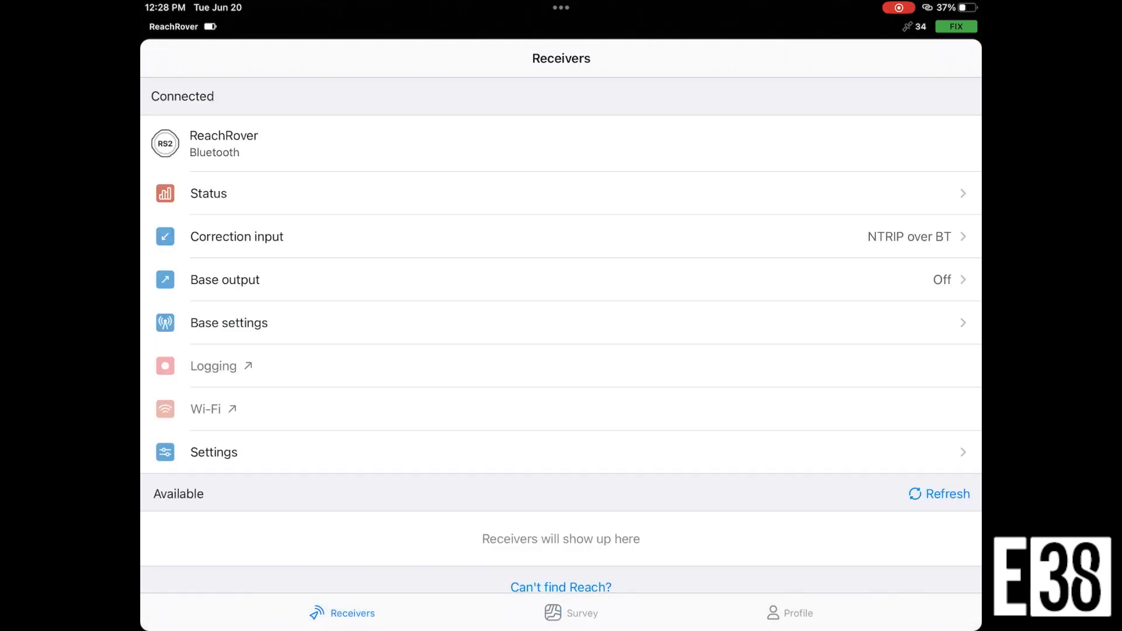
Step: Switch ReachRover's correction input from NTRIP over Bluetooth to plain Bluetooth
click(236, 237)
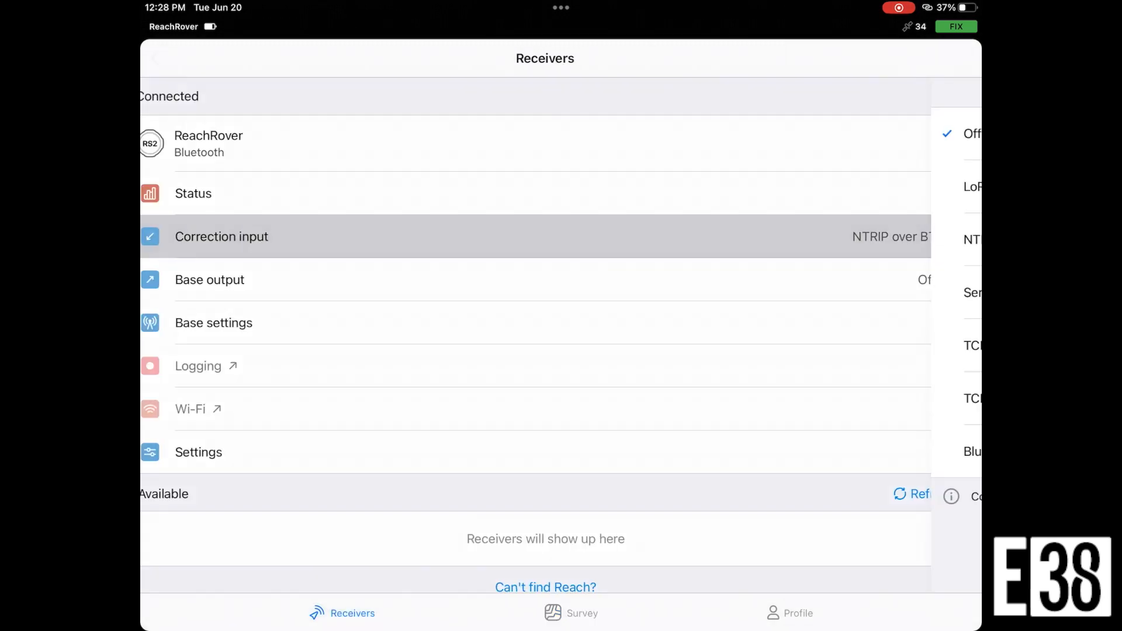
click(221, 236)
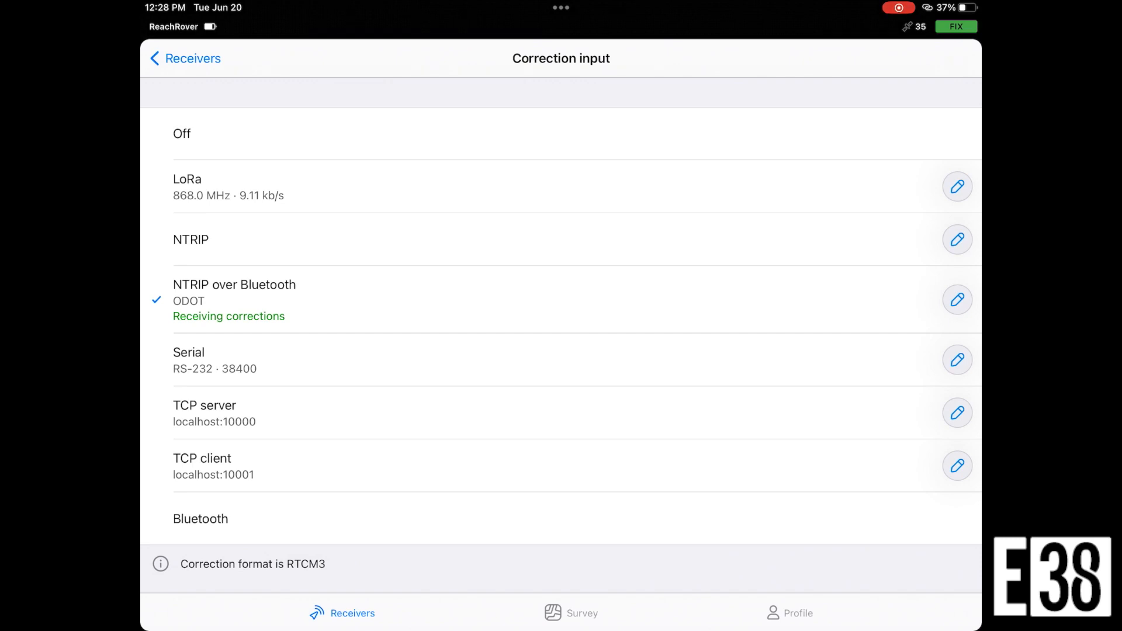
click(201, 505)
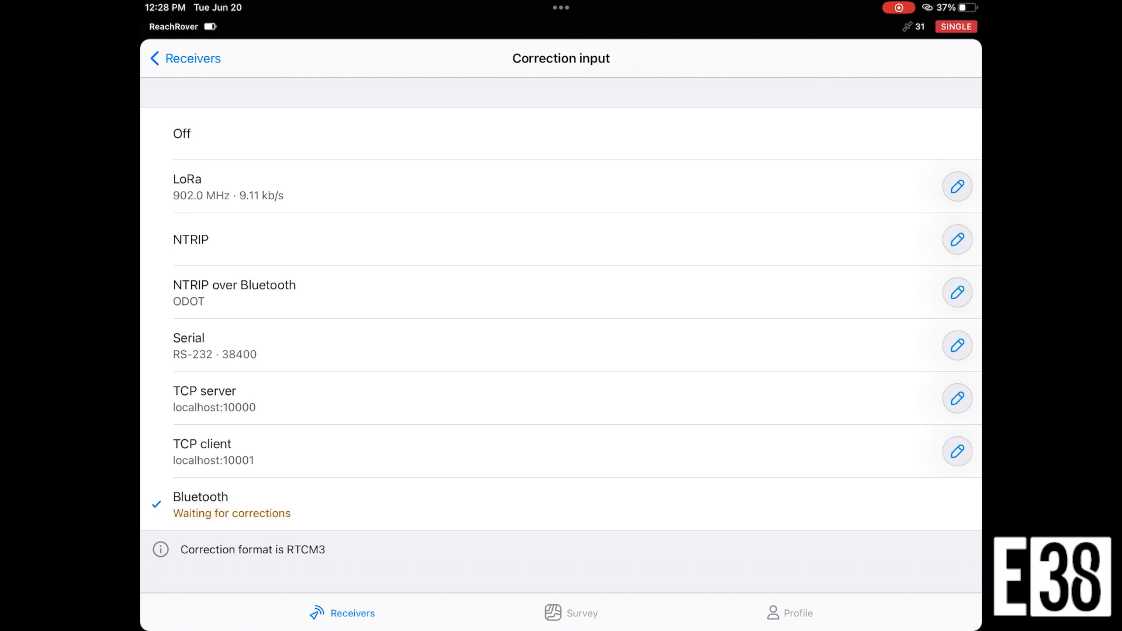
click(185, 58)
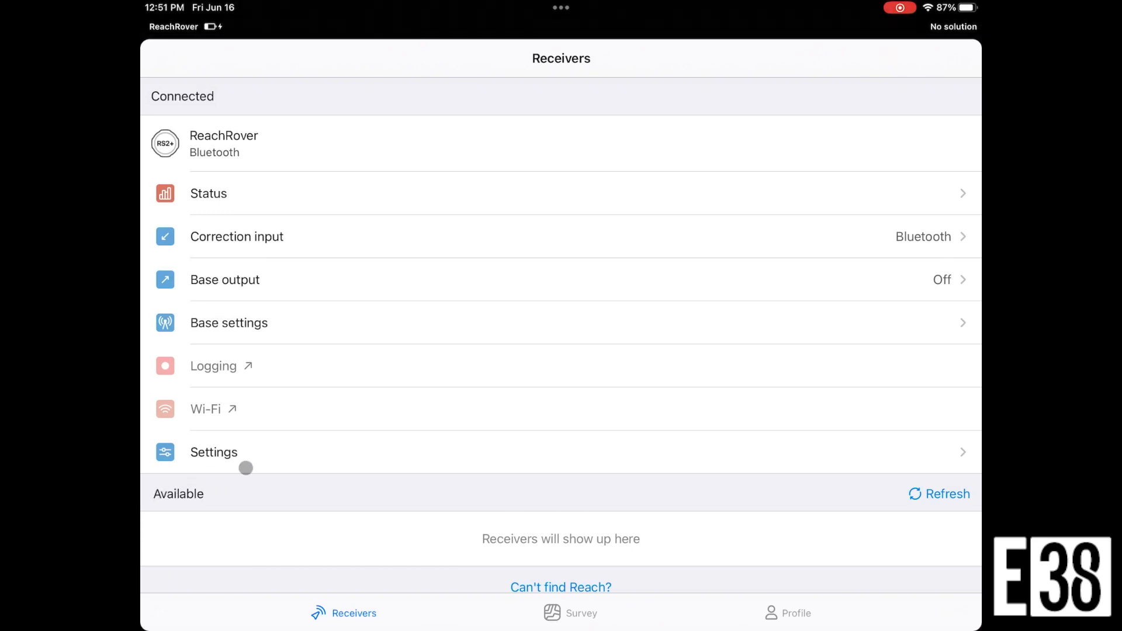
click(213, 451)
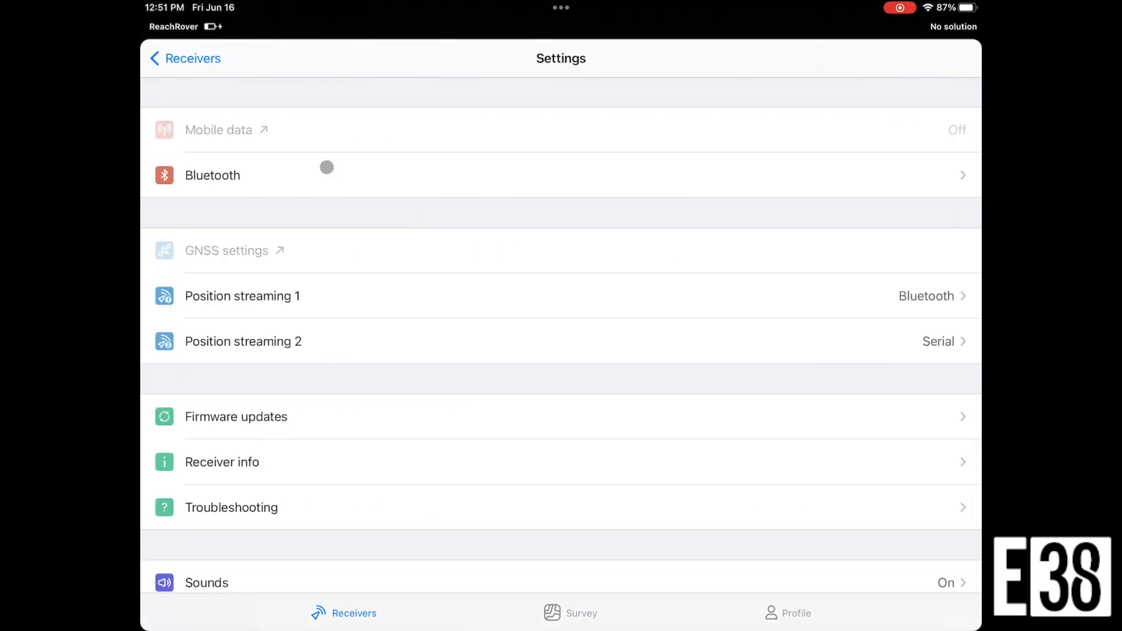
click(213, 174)
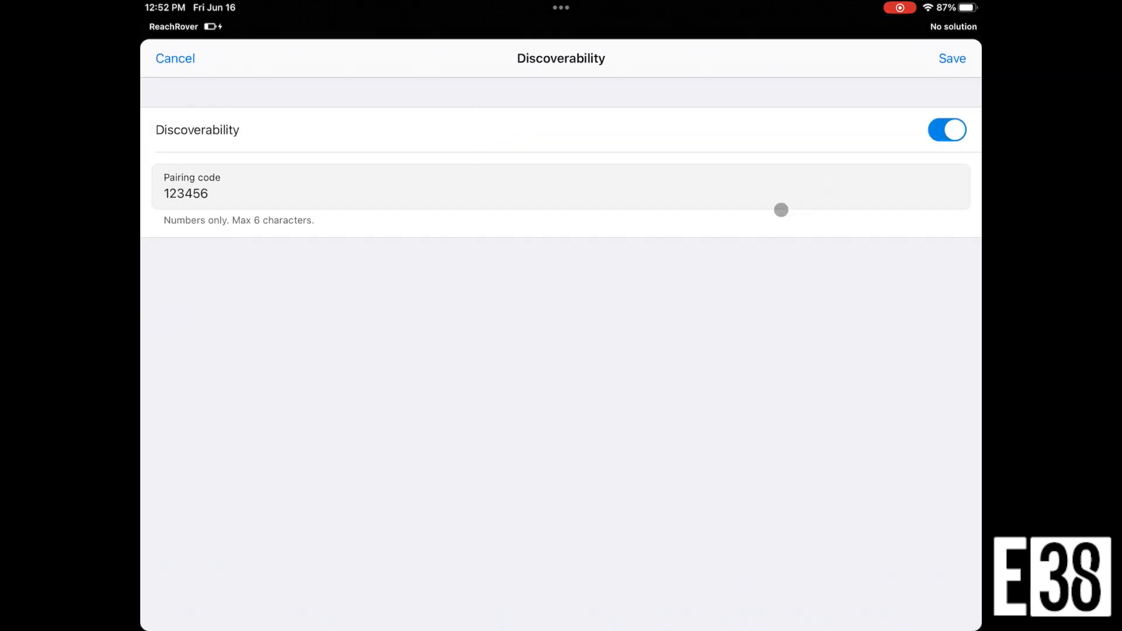
mouse_move(933, 93)
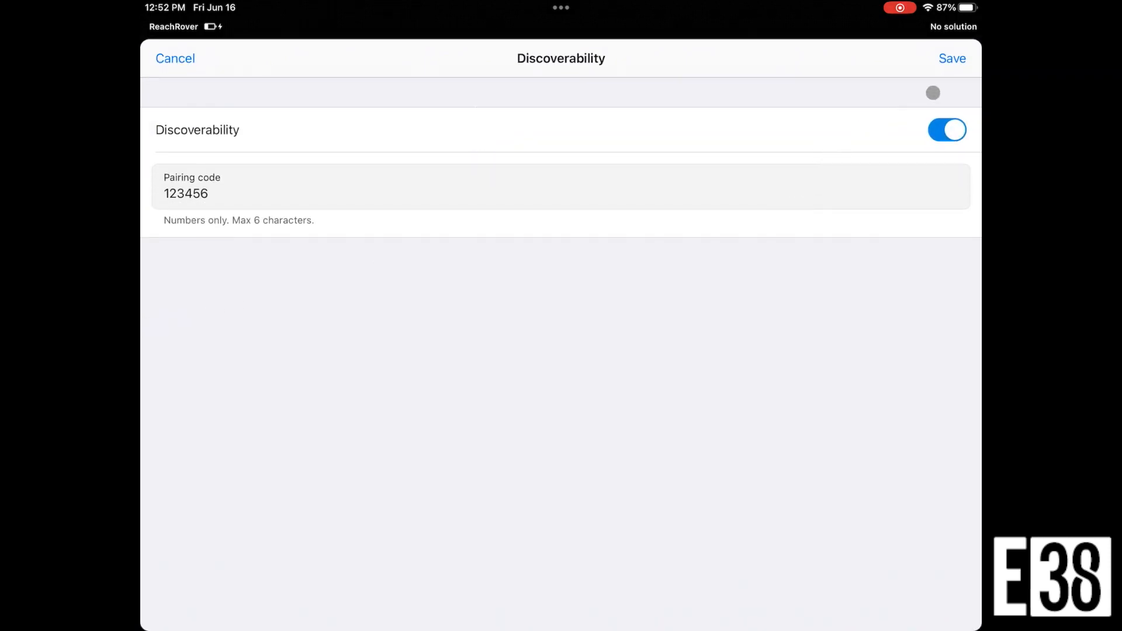
click(952, 58)
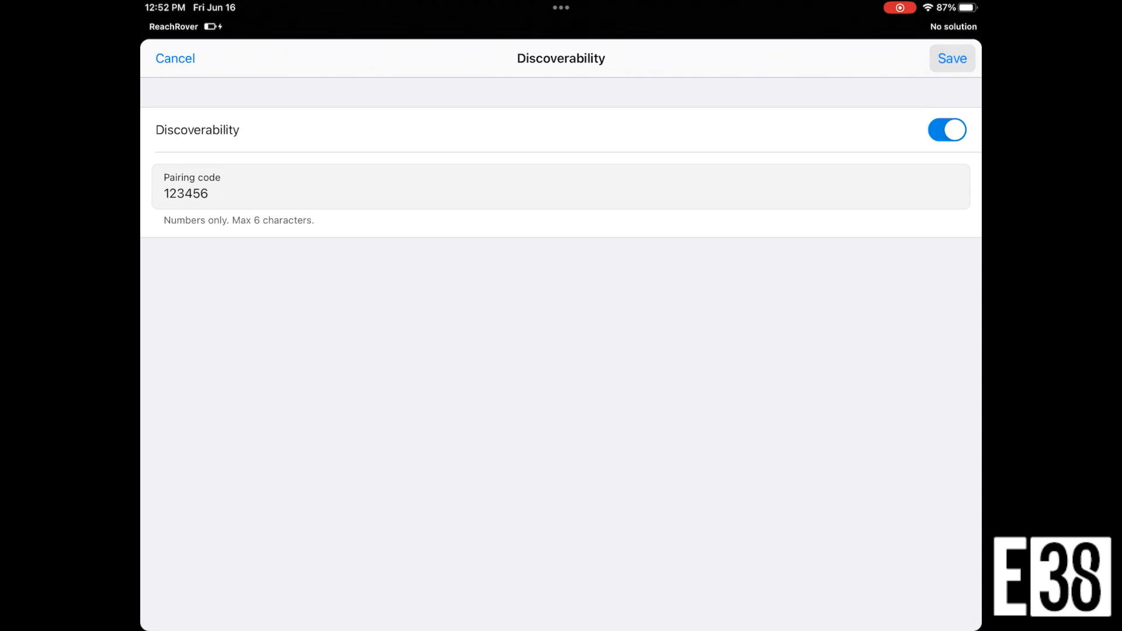
click(952, 57)
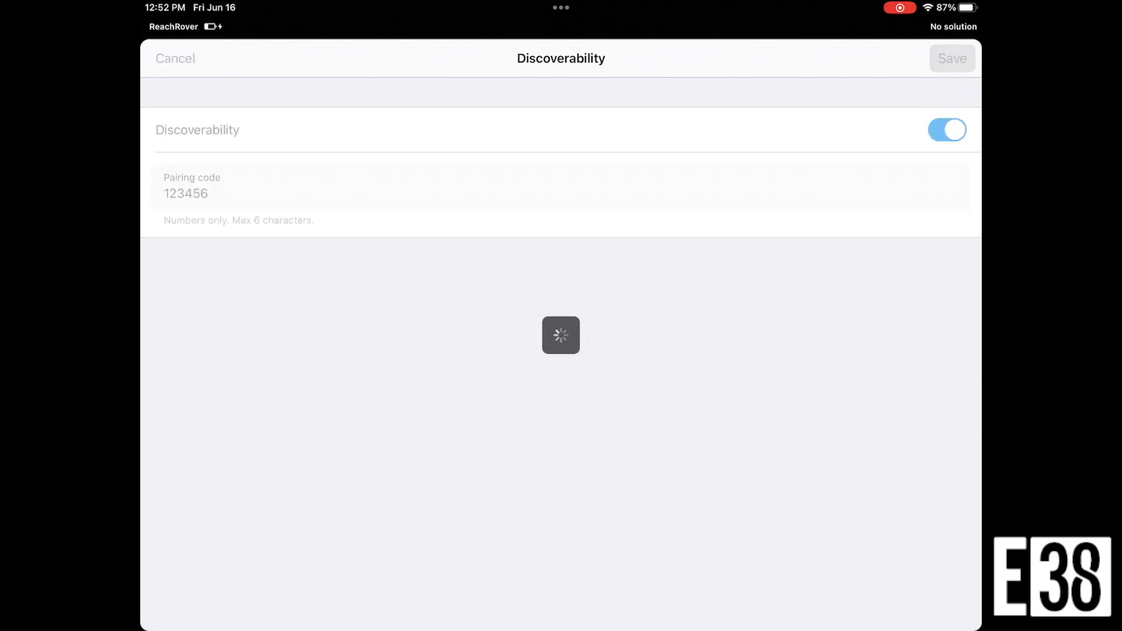